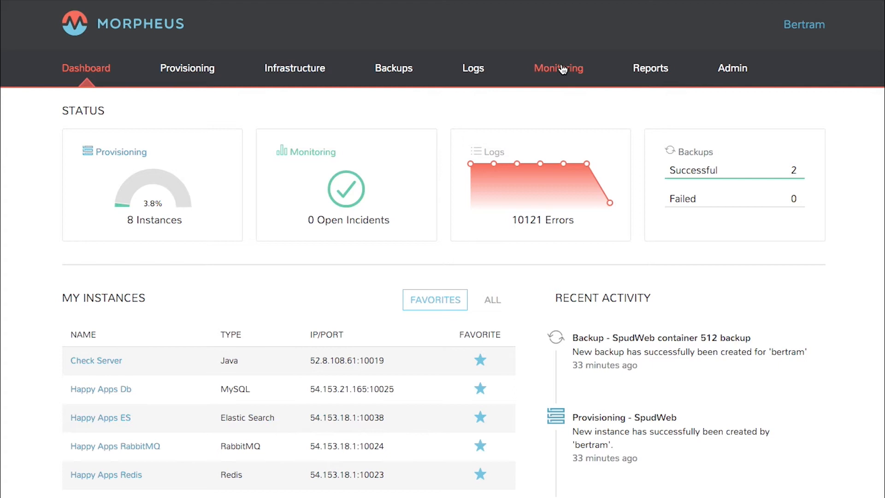
- Go from the Monitoring status overview through the Apps list to the HAPPY APPS detail page
{"action": "left_click", "coordinate": [558, 68]}
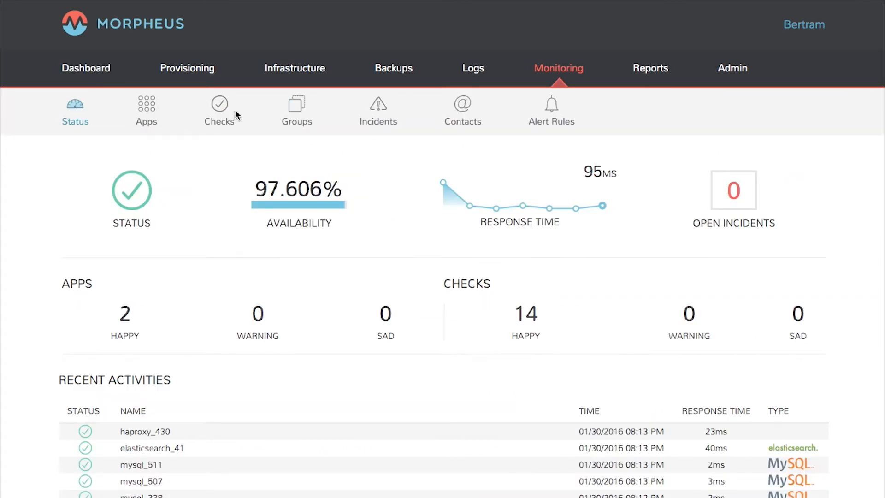
{"action": "mouse_move", "coordinate": [345, 121]}
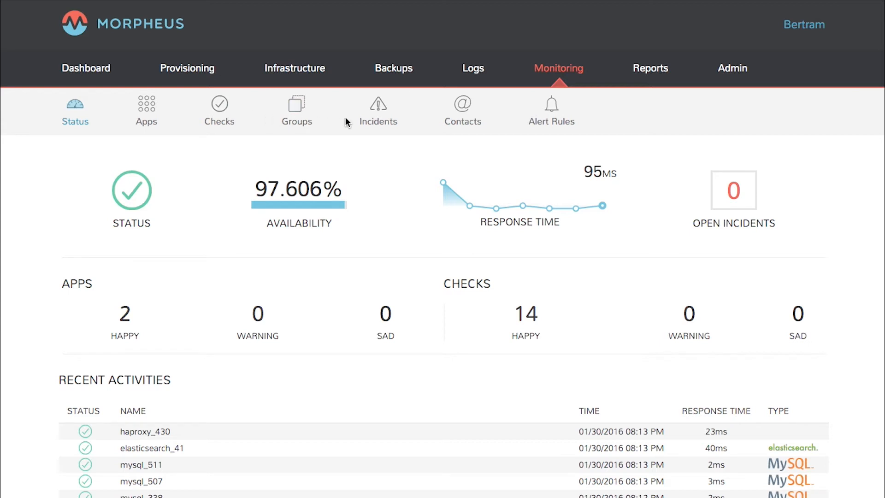
{"action": "mouse_move", "coordinate": [551, 108]}
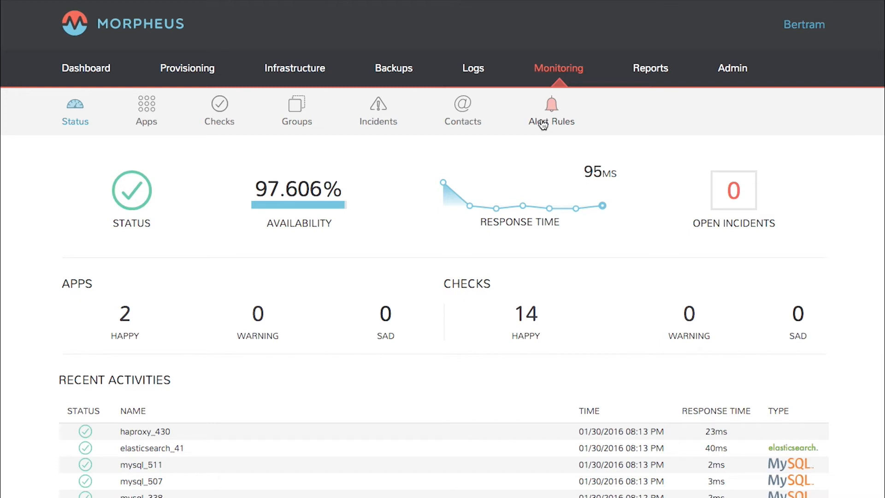
{"action": "mouse_move", "coordinate": [472, 384]}
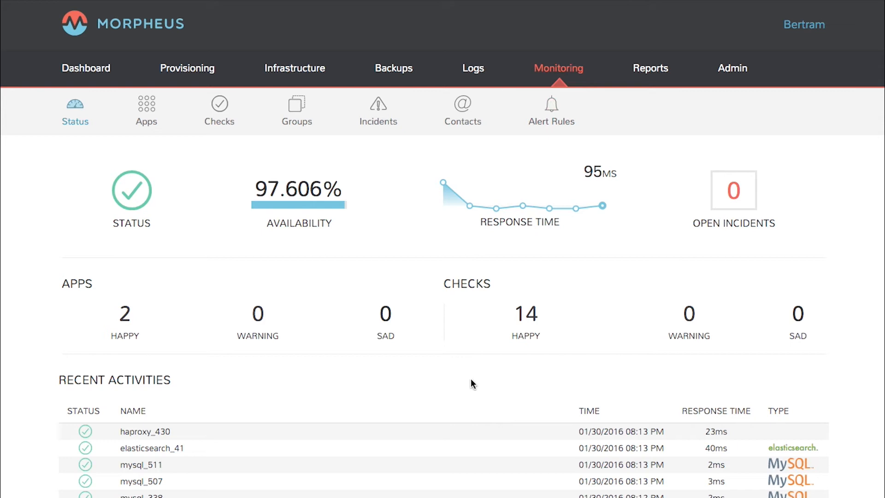
{"action": "mouse_move", "coordinate": [146, 443]}
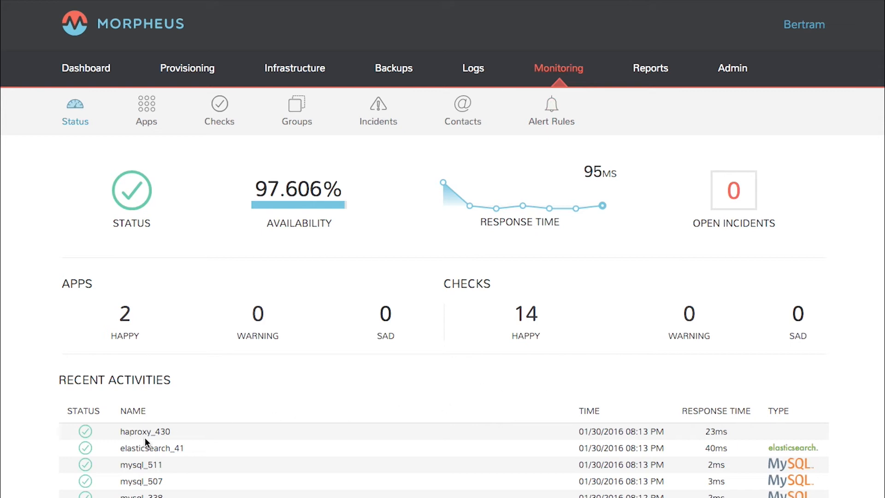
{"action": "mouse_move", "coordinate": [667, 435]}
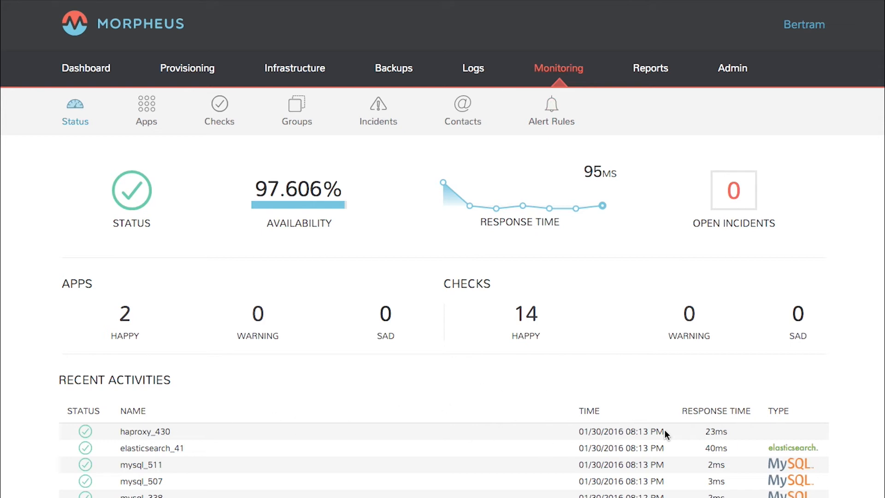
{"action": "mouse_move", "coordinate": [732, 431]}
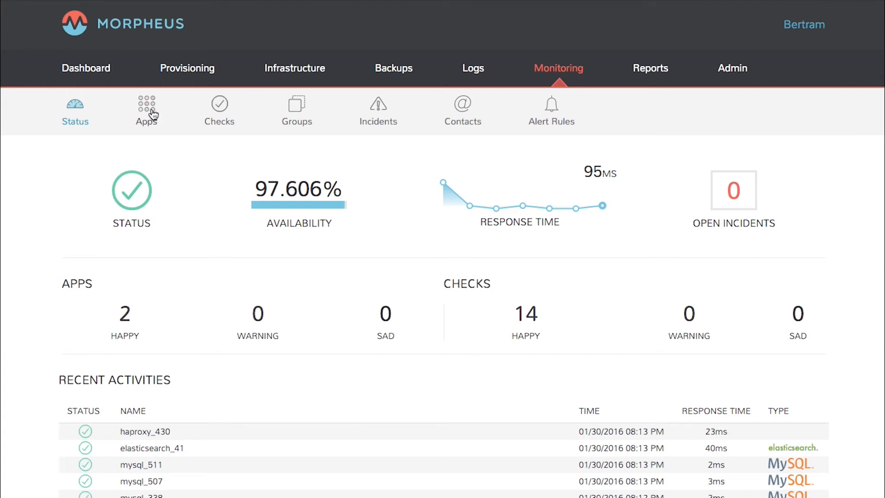
{"action": "left_click", "coordinate": [146, 110]}
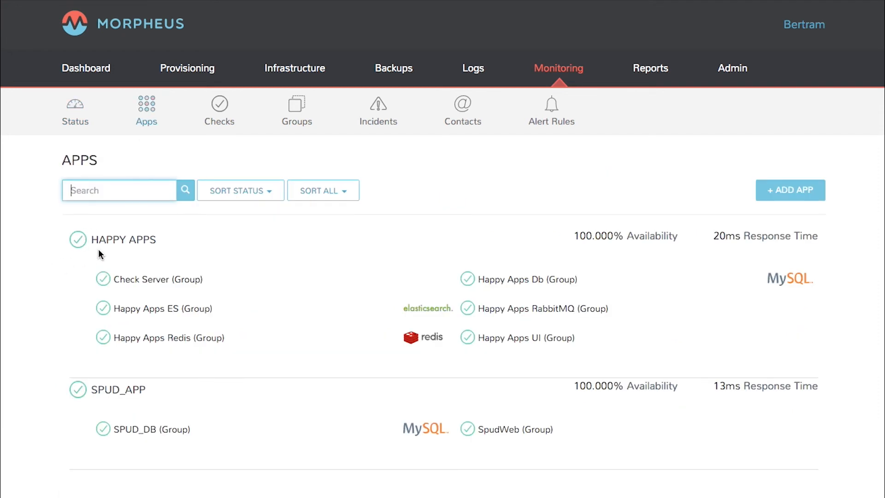
{"action": "mouse_move", "coordinate": [107, 245]}
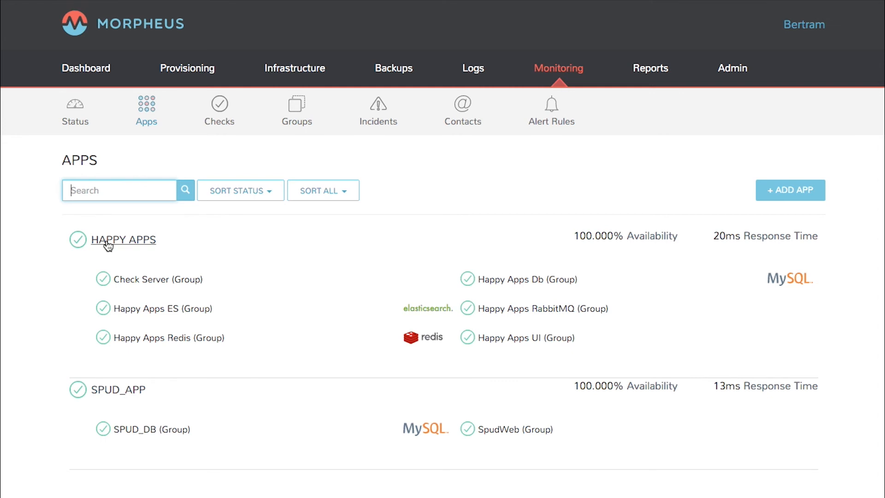
{"action": "left_click", "coordinate": [124, 239]}
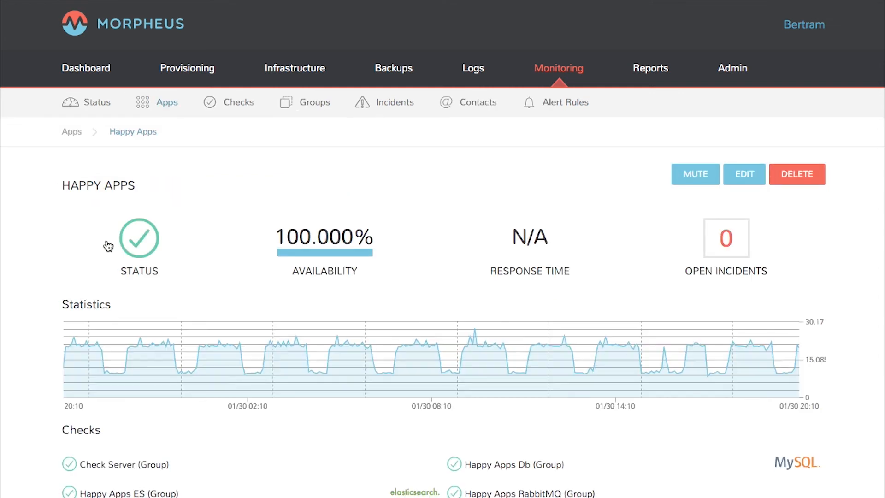